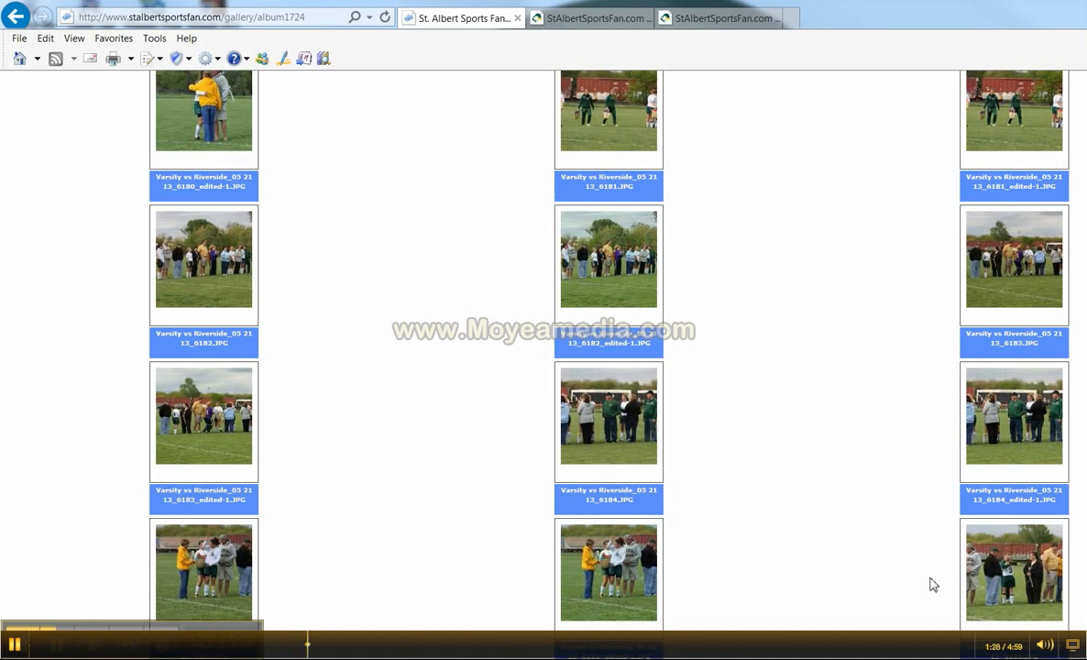
{"action": "mouse_move", "coordinate": [833, 249]}
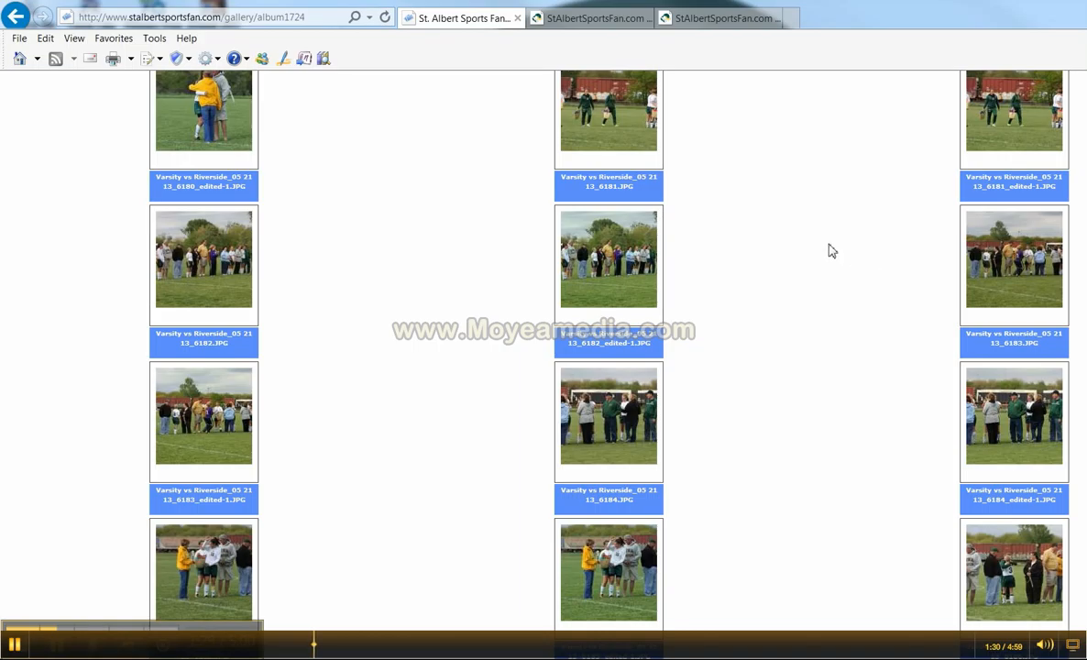
{"action": "mouse_move", "coordinate": [792, 245]}
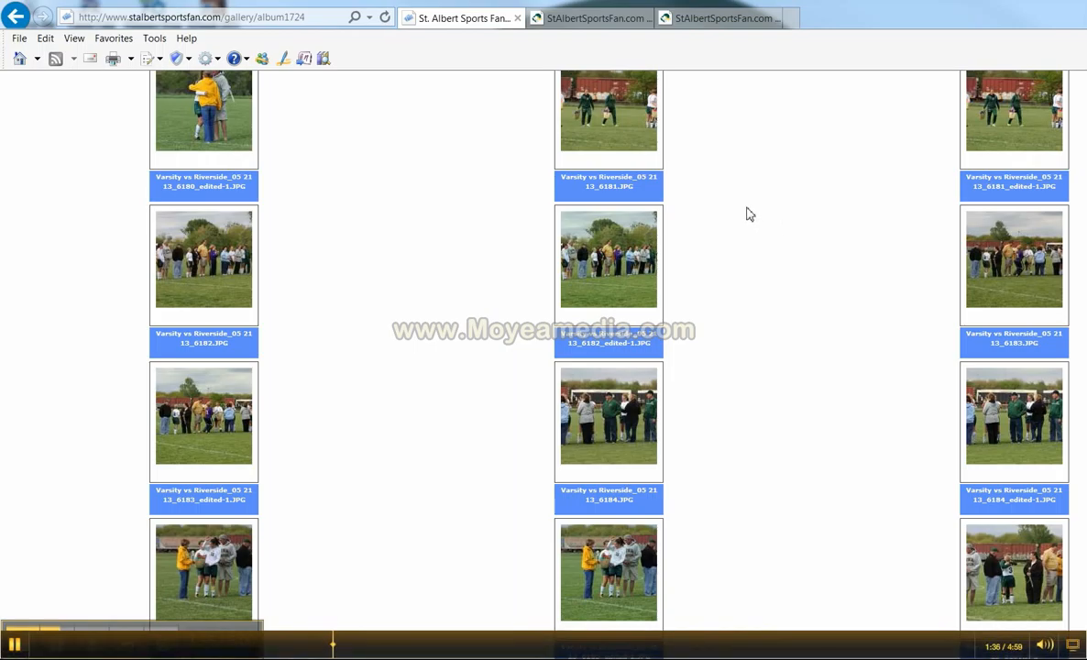
{"action": "mouse_move", "coordinate": [476, 234]}
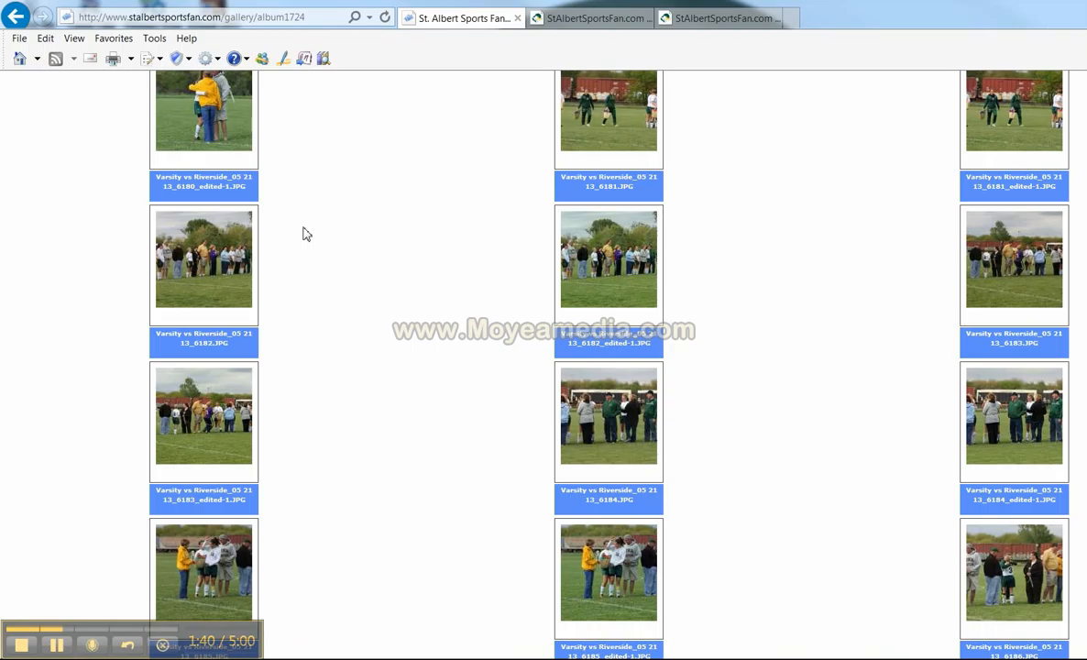
{"action": "mouse_move", "coordinate": [297, 235]}
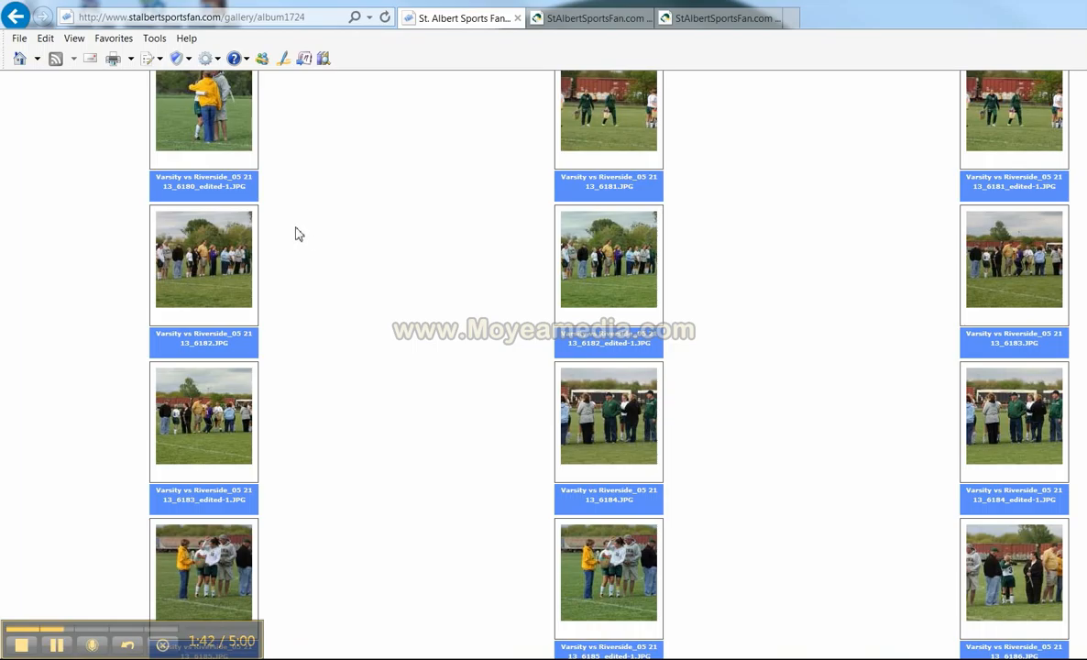
{"action": "mouse_move", "coordinate": [301, 228]}
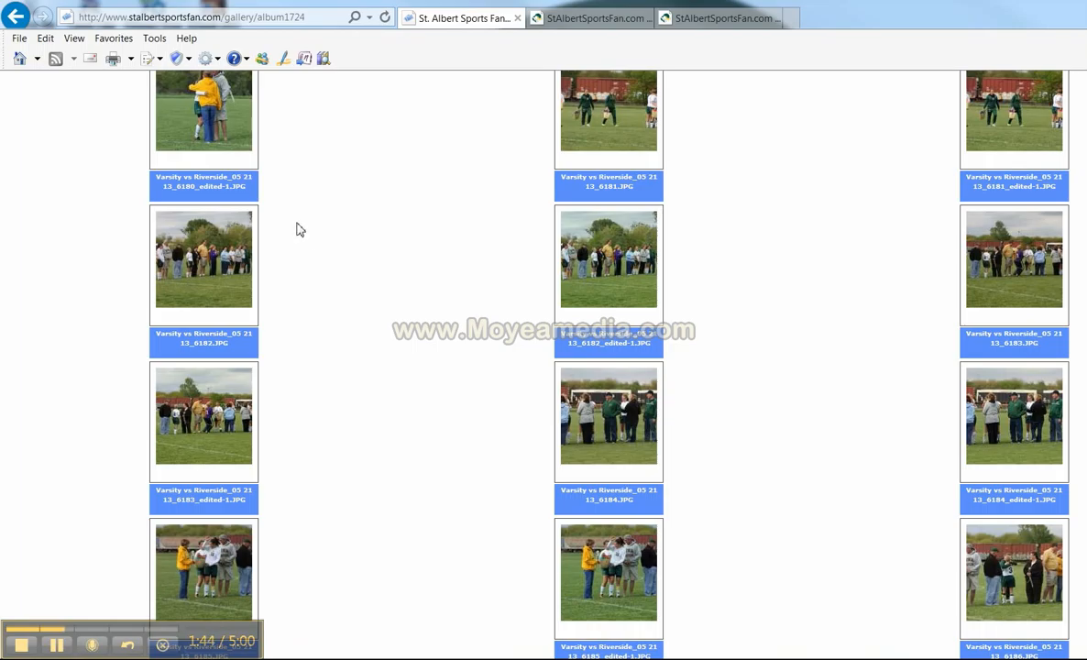
{"action": "mouse_move", "coordinate": [305, 225]}
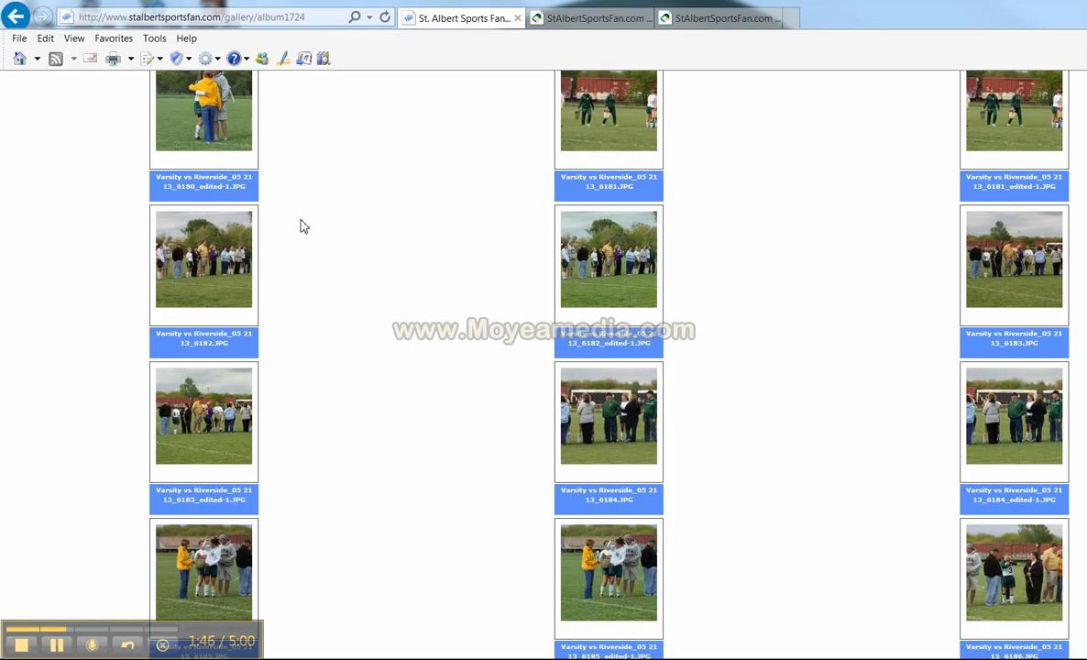
{"action": "mouse_move", "coordinate": [286, 227]}
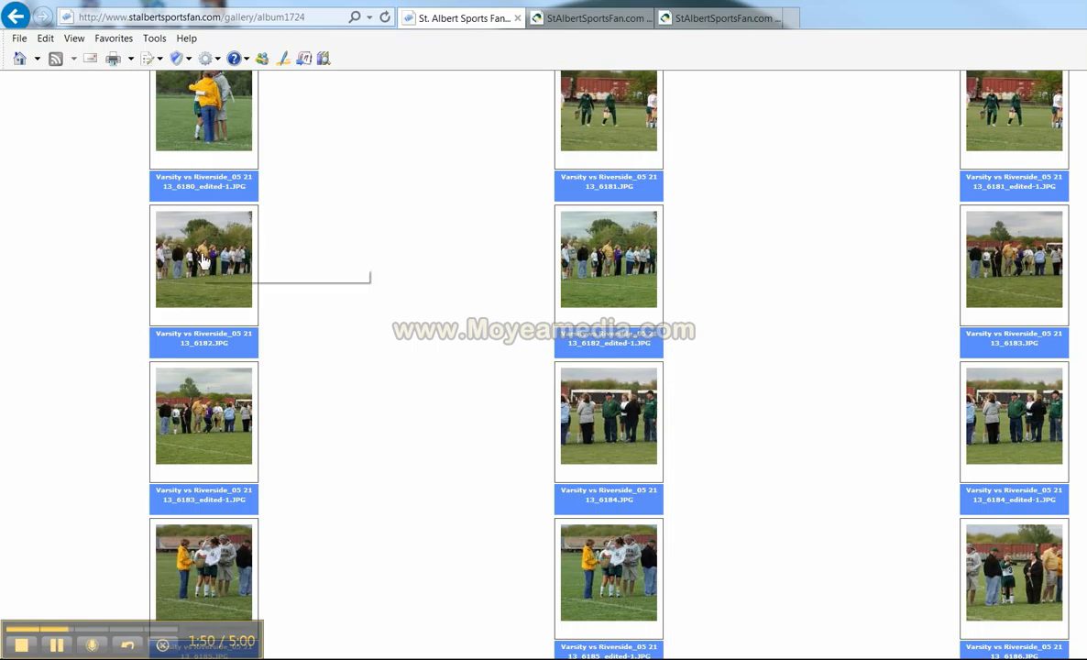
{"action": "mouse_move", "coordinate": [191, 261]}
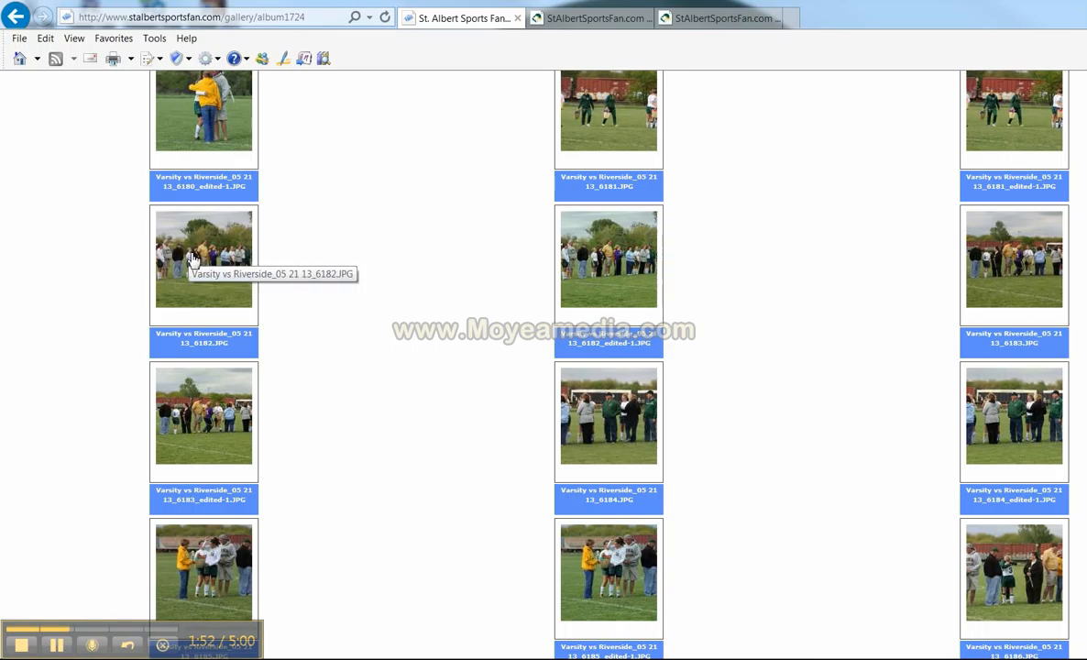
Step: View the Varsity vs Riverside photo in full and bring up its Properties
{"action": "left_click", "coordinate": [202, 261]}
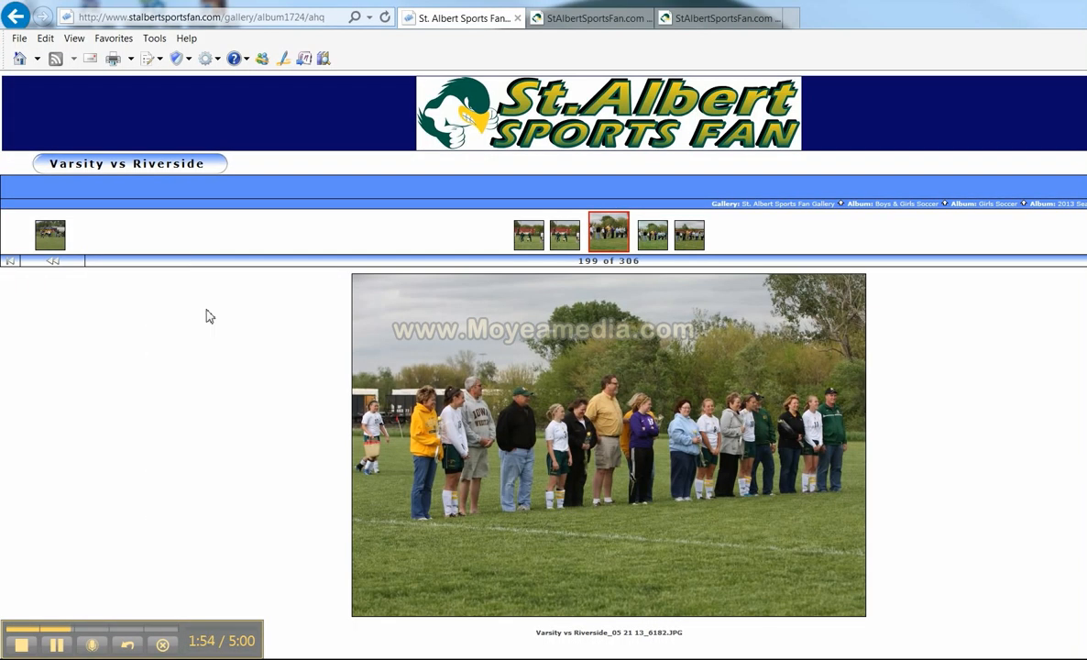
{"action": "mouse_move", "coordinate": [561, 361]}
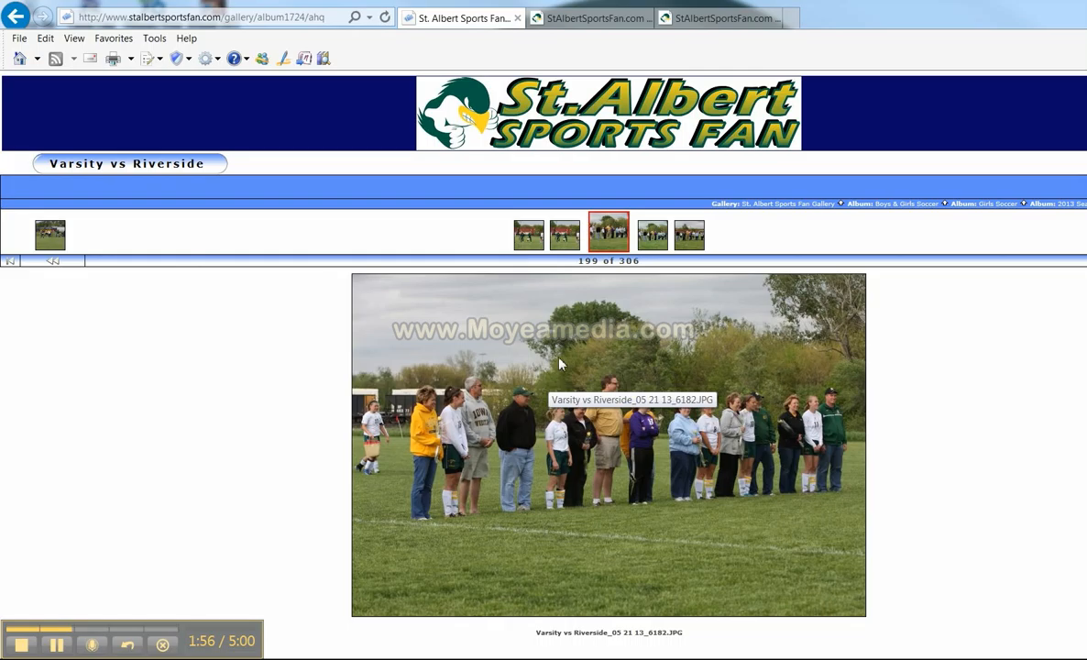
{"action": "mouse_move", "coordinate": [569, 361]}
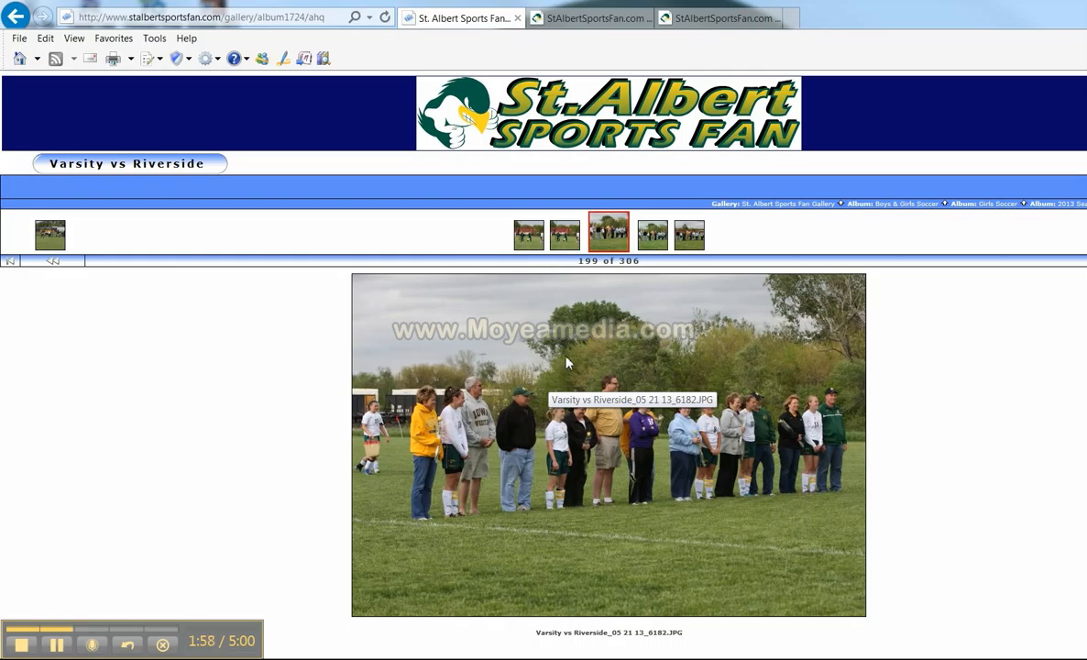
{"action": "right_click", "coordinate": [569, 360]}
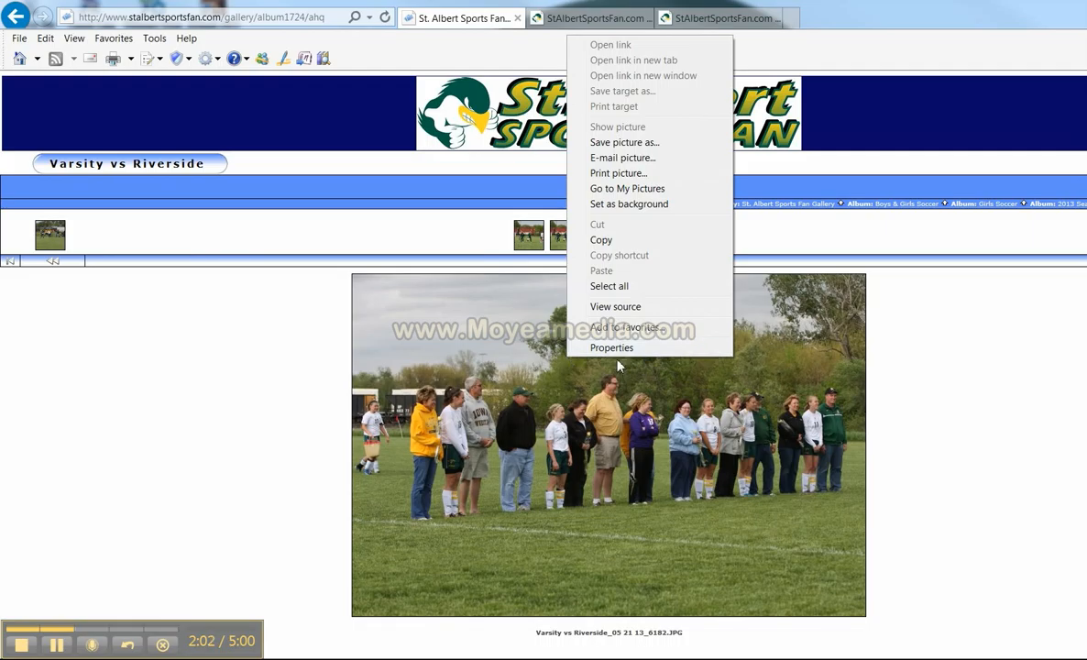
{"action": "left_click", "coordinate": [612, 349]}
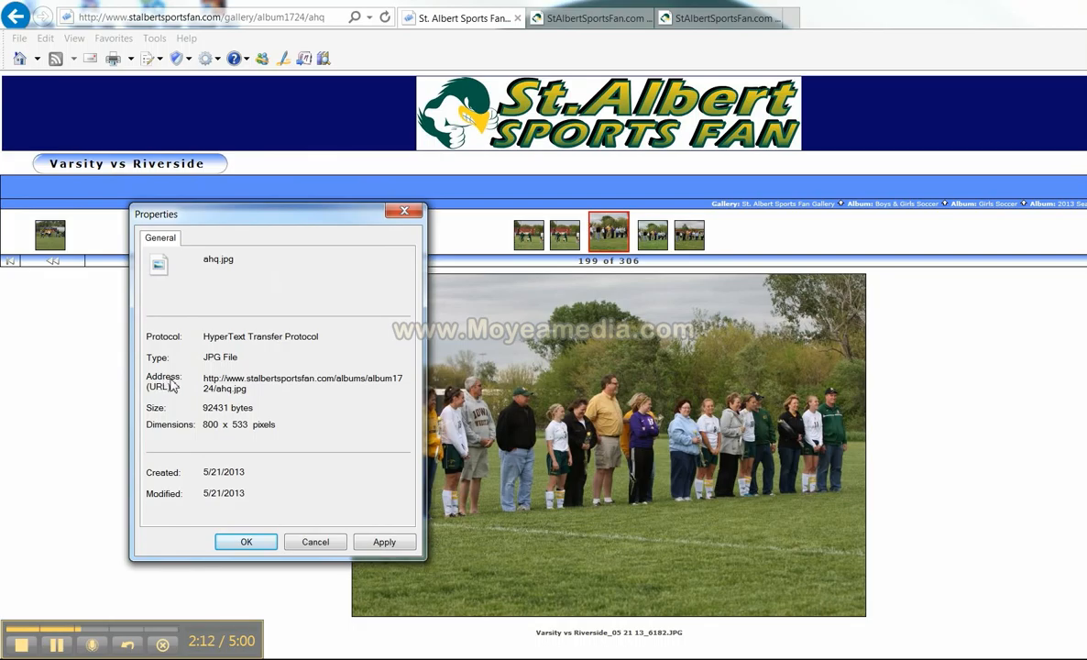
{"action": "mouse_move", "coordinate": [209, 387]}
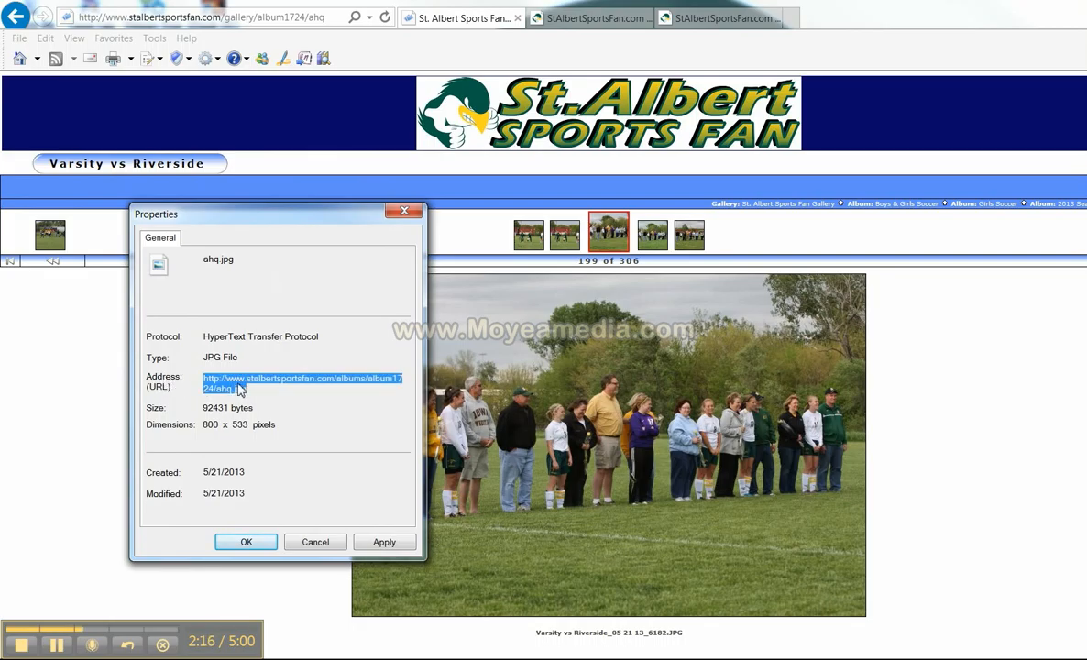
Step: Copy the photo's image address from Properties and return to the site homepage tab
{"action": "right_click", "coordinate": [238, 389]}
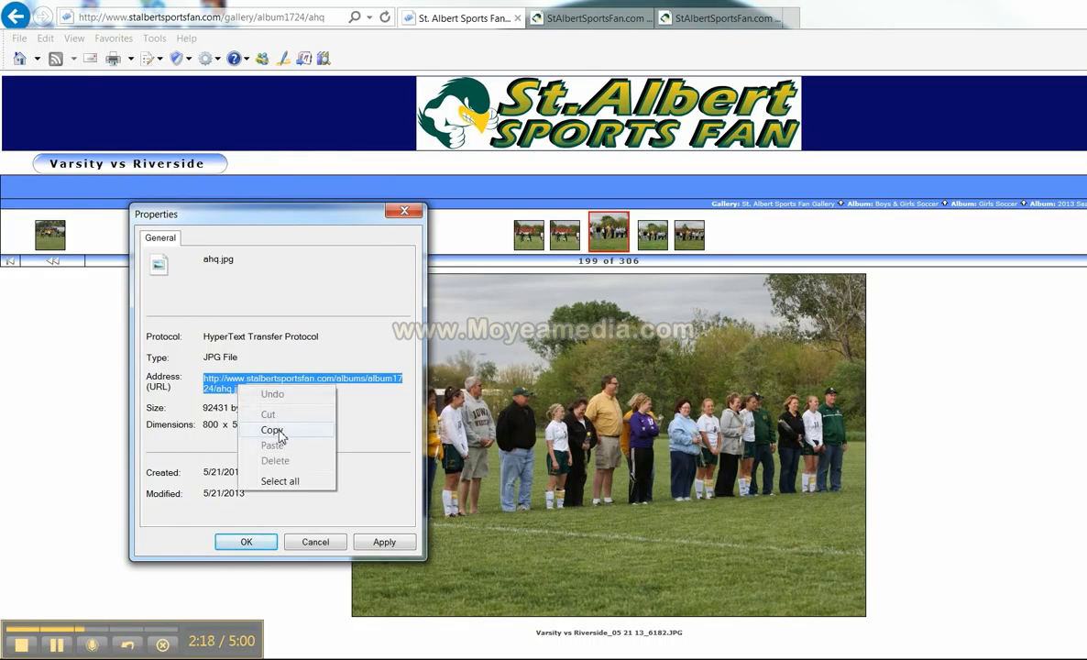
{"action": "left_click", "coordinate": [271, 429]}
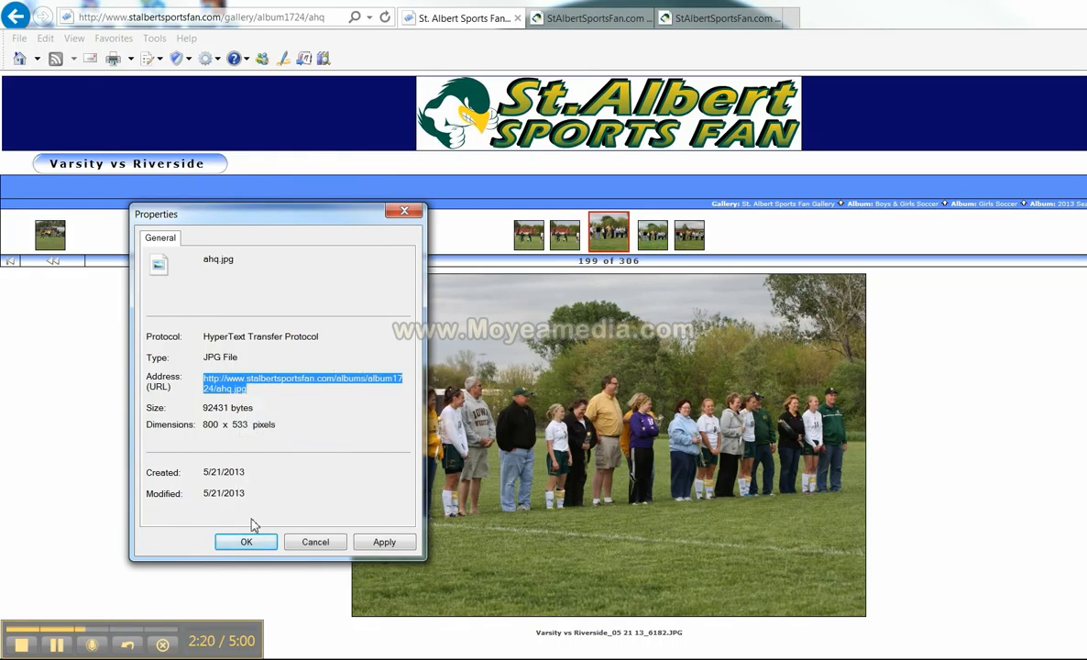
{"action": "left_click", "coordinate": [246, 542]}
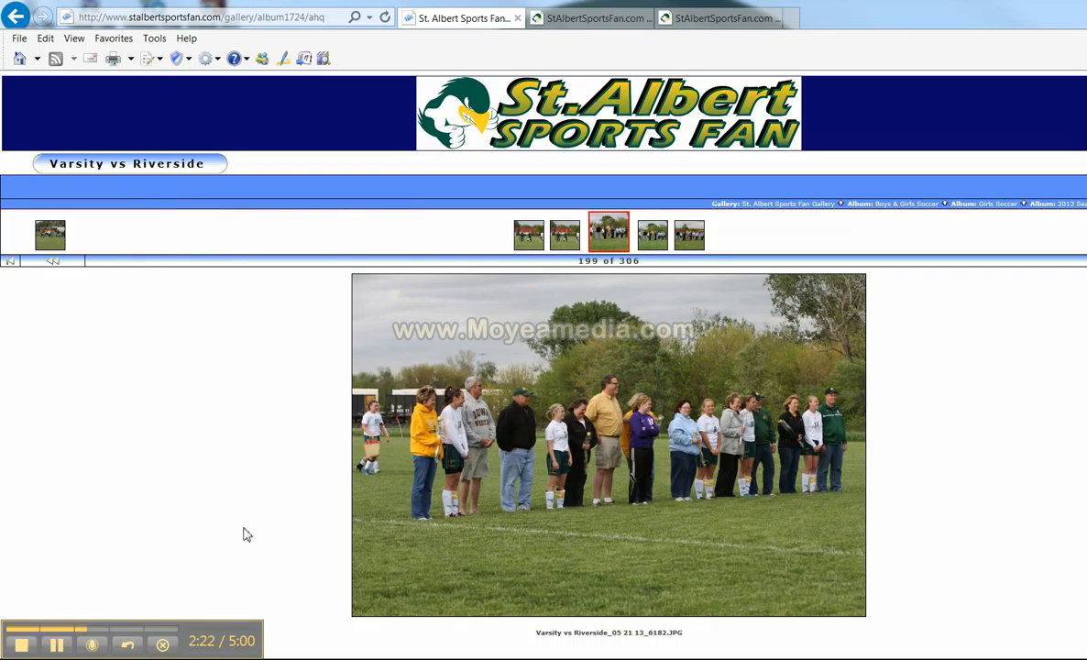
{"action": "left_click", "coordinate": [587, 18]}
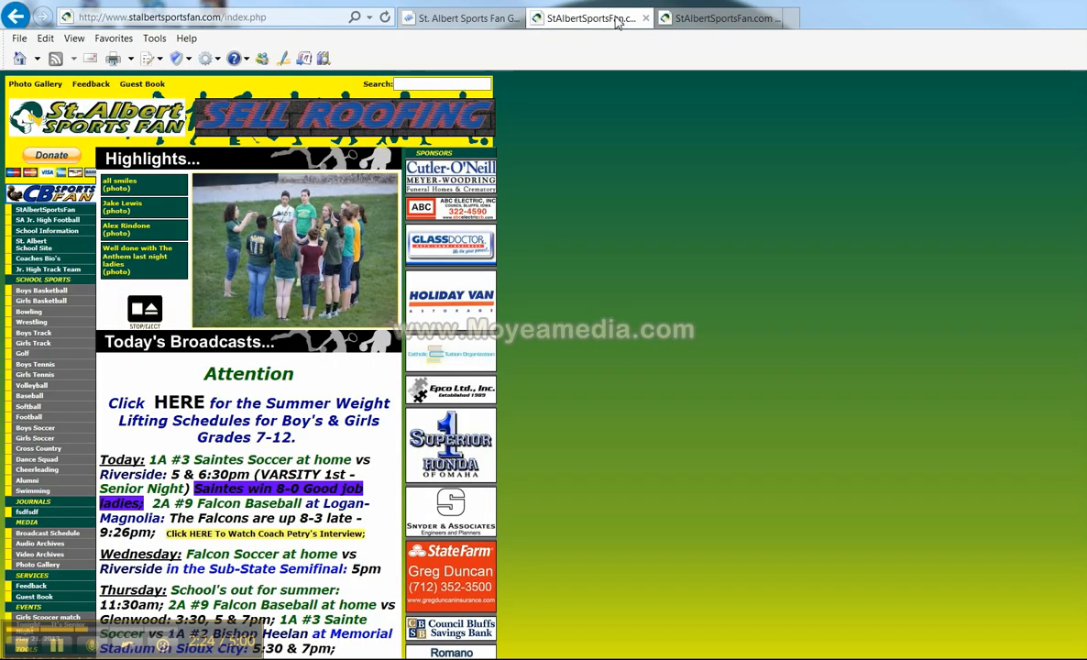
{"action": "mouse_move", "coordinate": [730, 18]}
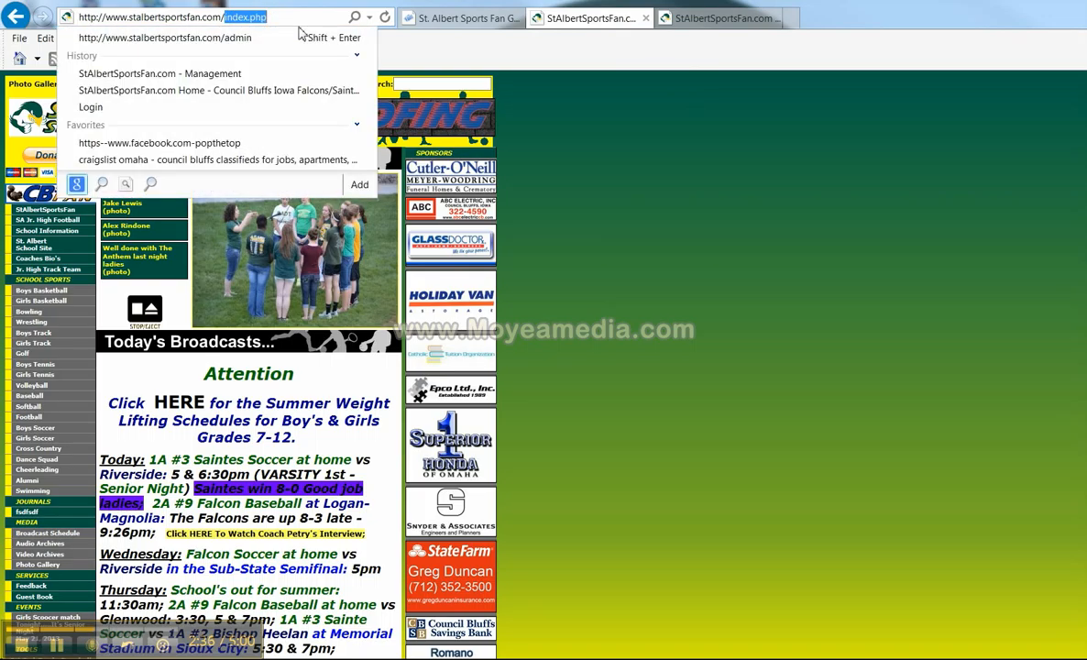
Step: Go to the admin login page and fill in the username and password
{"action": "left_click", "coordinate": [165, 37]}
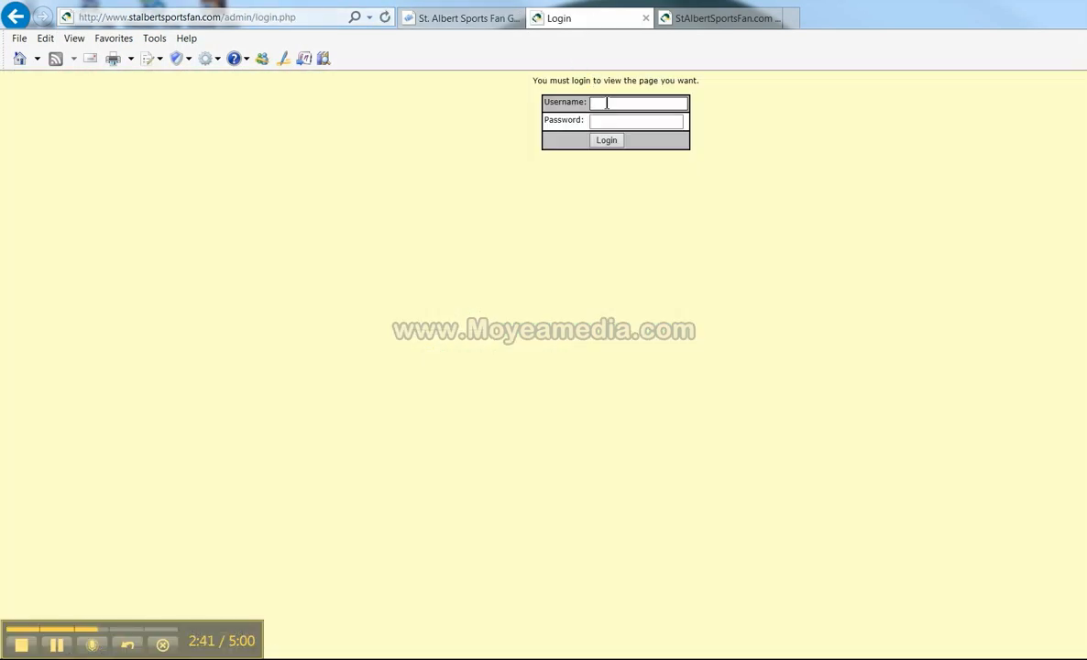
{"action": "type", "text": "obu"}
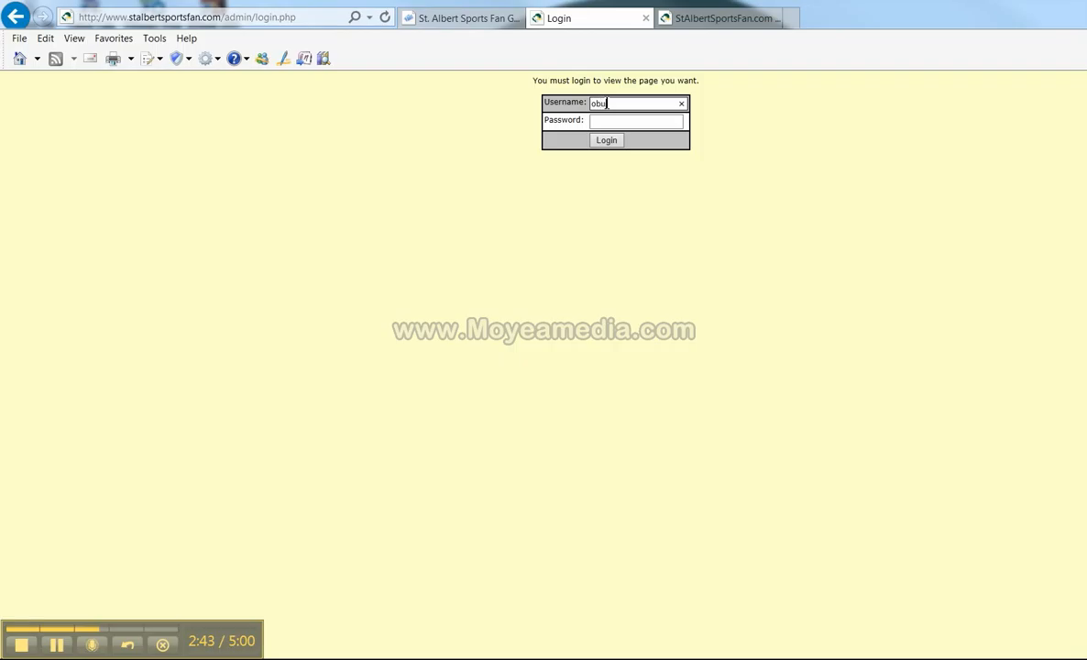
{"action": "type", "text": "login"}
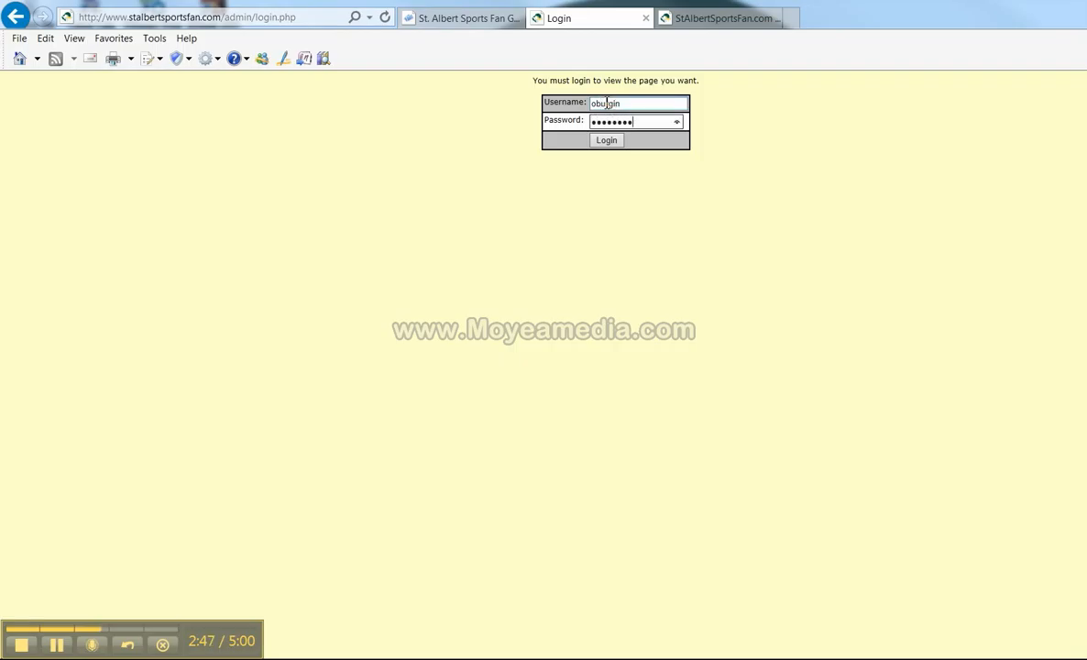
Step: Log in to reach the admin main menu of management sections
{"action": "left_click", "coordinate": [605, 139]}
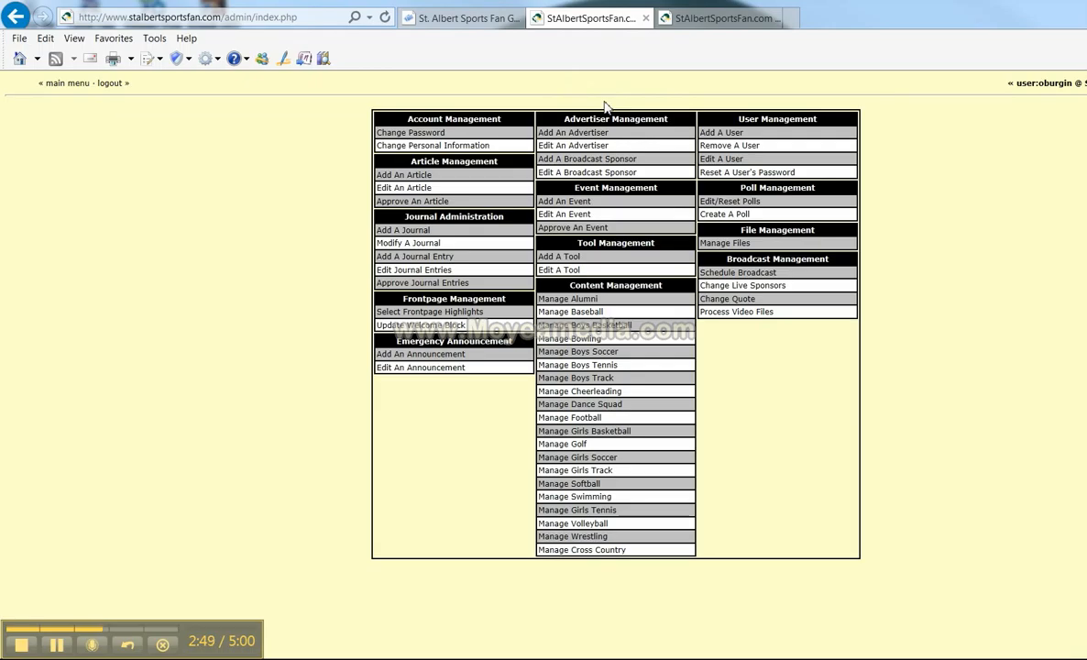
{"action": "mouse_move", "coordinate": [719, 99]}
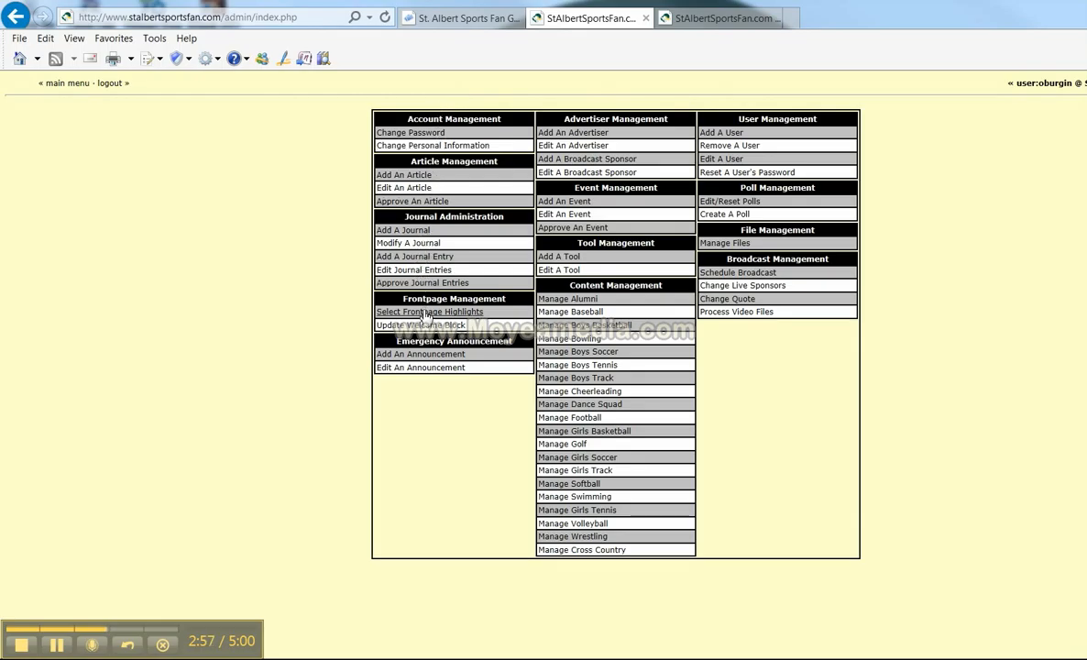
Step: Go to Select Frontpage Highlights under Frontpage Management
{"action": "left_click", "coordinate": [429, 311]}
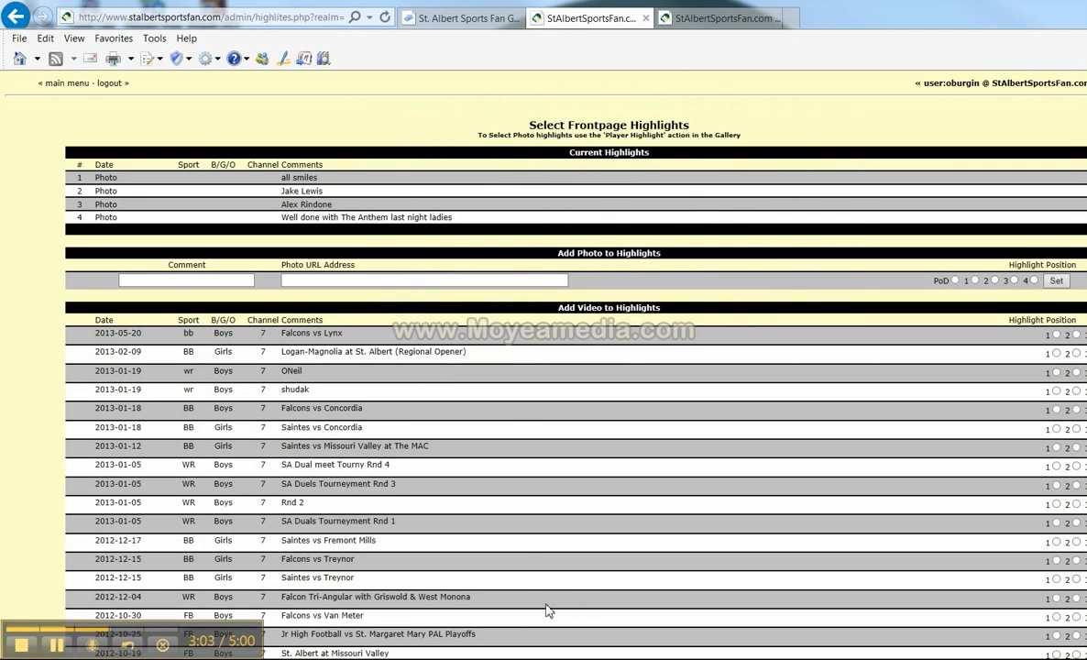
{"action": "mouse_move", "coordinate": [536, 308]}
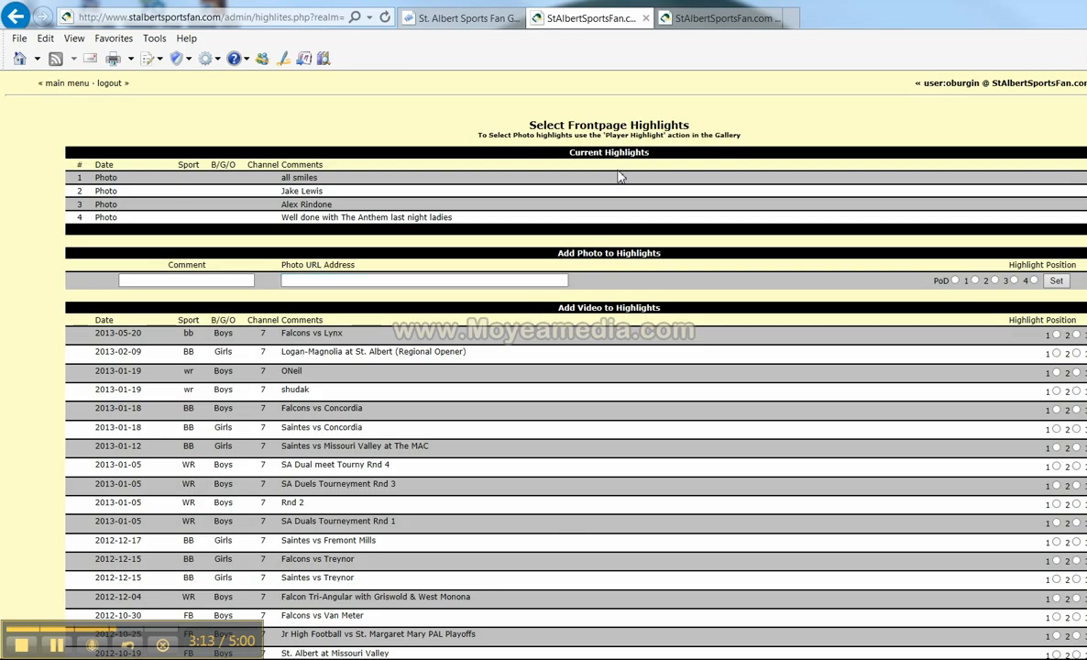
{"action": "mouse_move", "coordinate": [561, 160]}
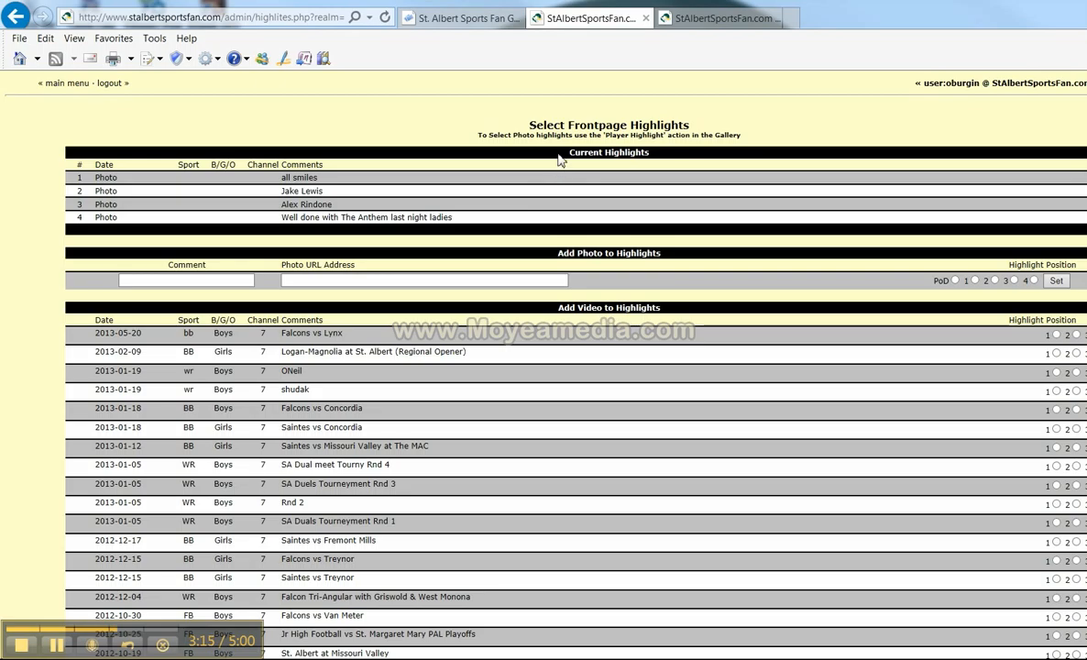
{"action": "mouse_move", "coordinate": [623, 152]}
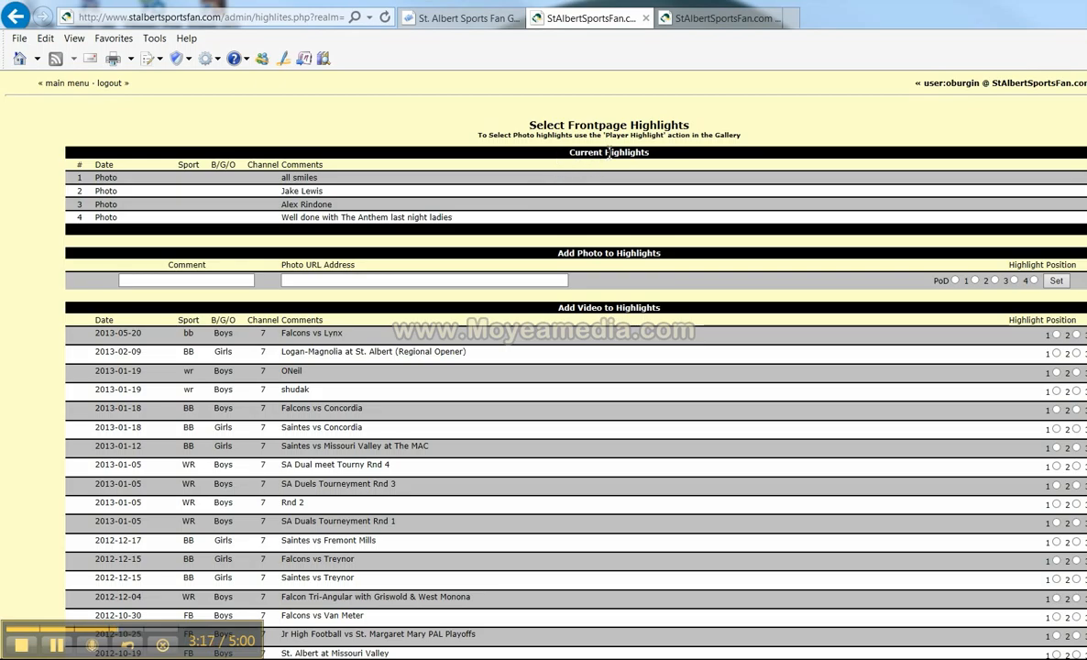
{"action": "mouse_move", "coordinate": [321, 189]}
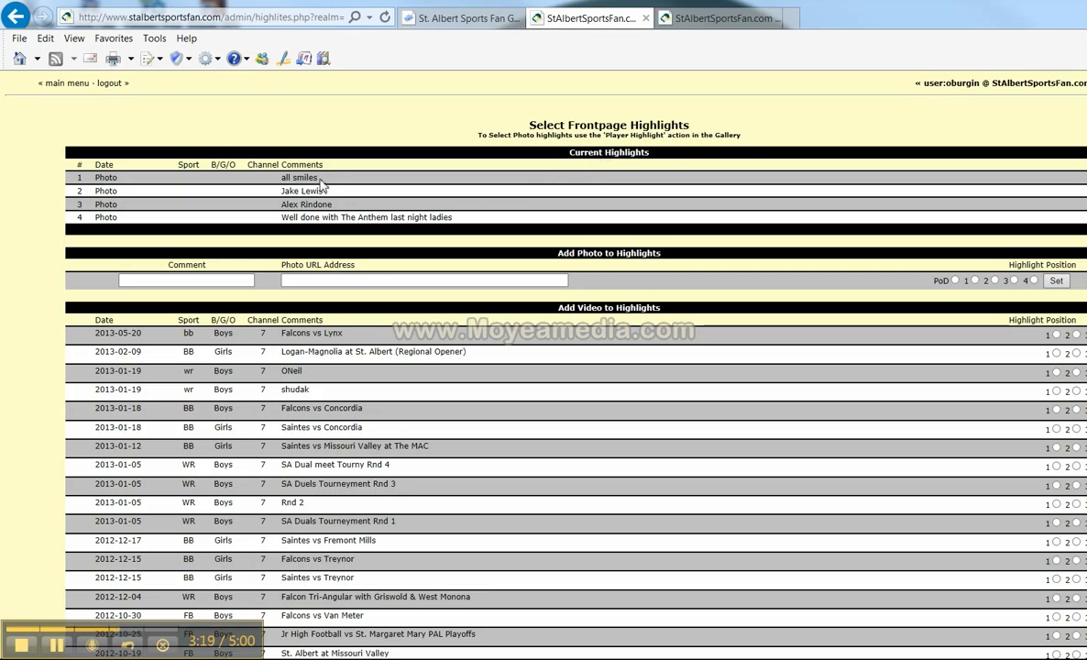
{"action": "mouse_move", "coordinate": [909, 280]}
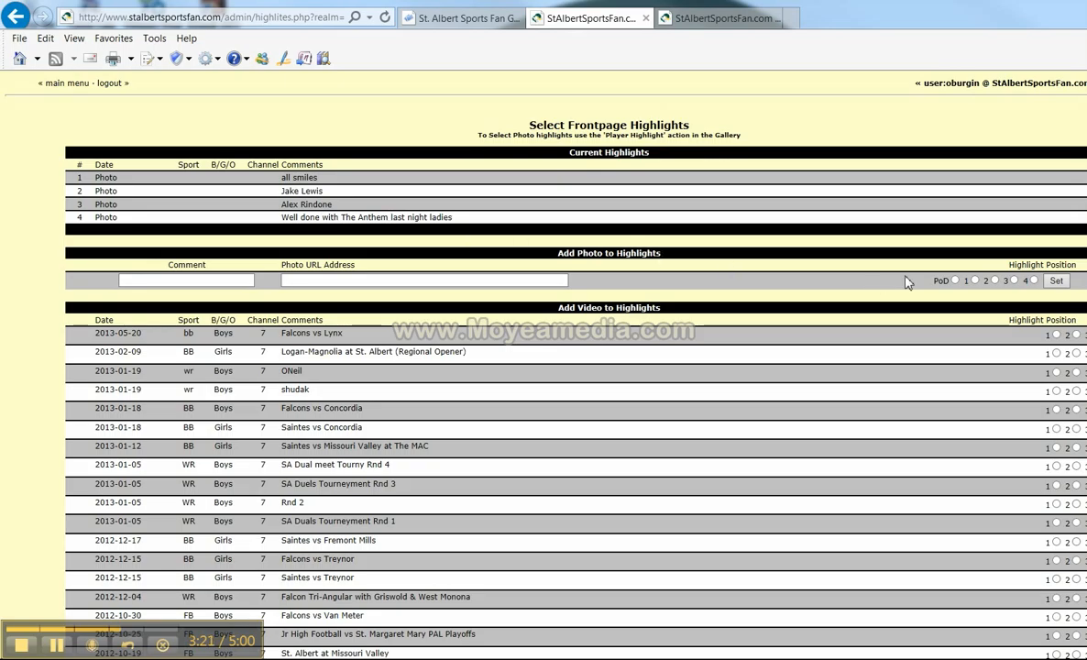
{"action": "mouse_move", "coordinate": [946, 282]}
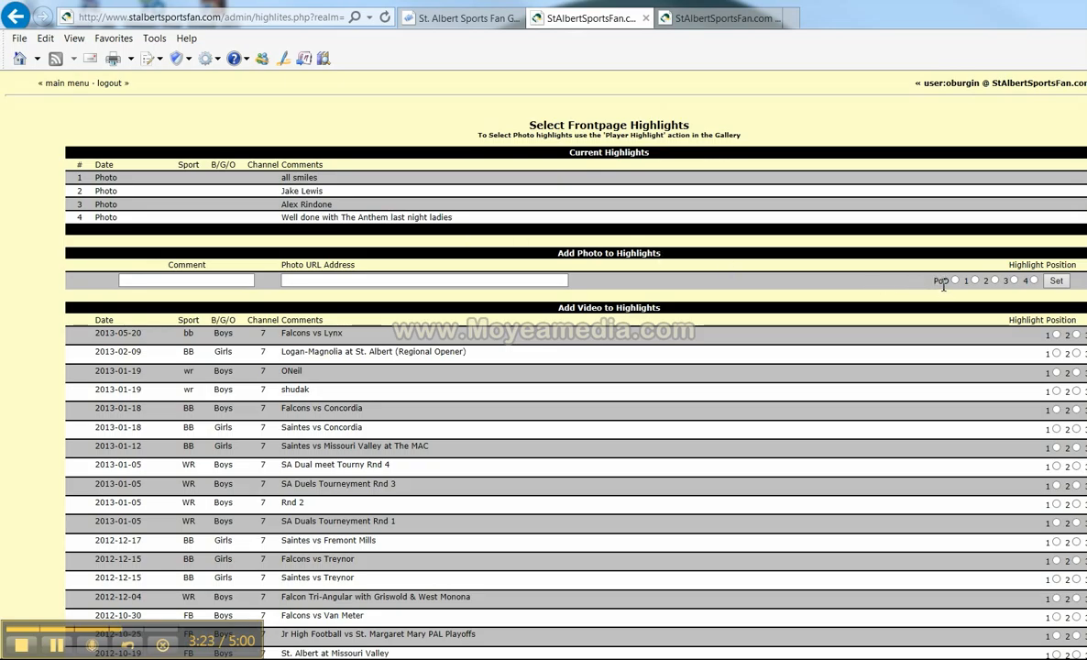
Step: Set highlight 1 to the pasted photo URL with comment 'Senior Night For Girls Soccer'
{"action": "left_click", "coordinate": [422, 279]}
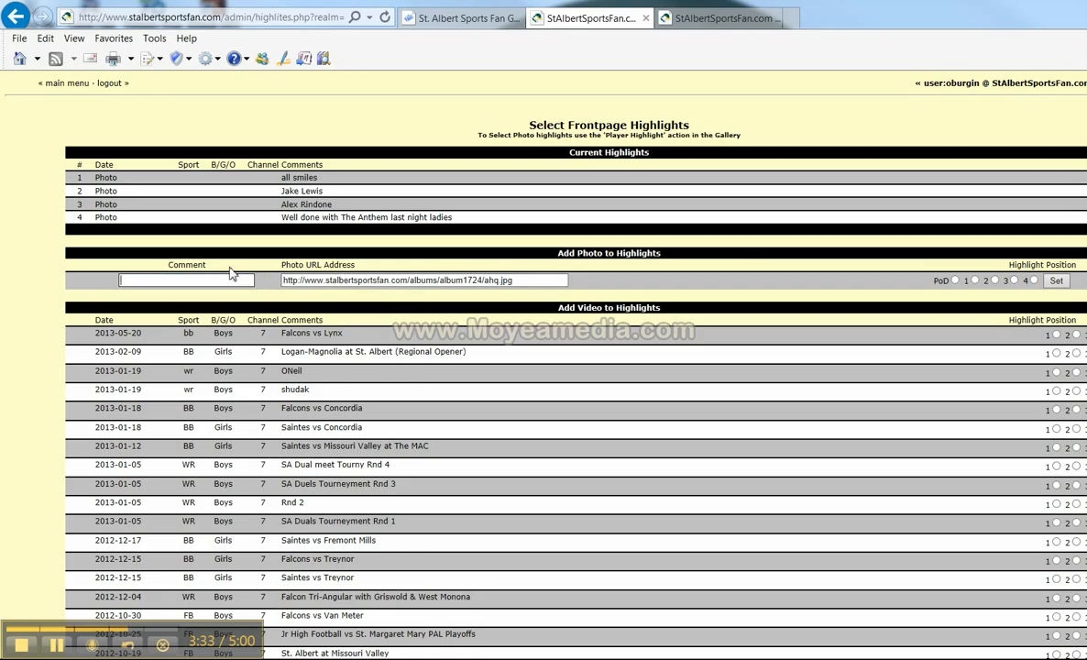
{"action": "type", "text": "Senior Night For Girls Soccer"}
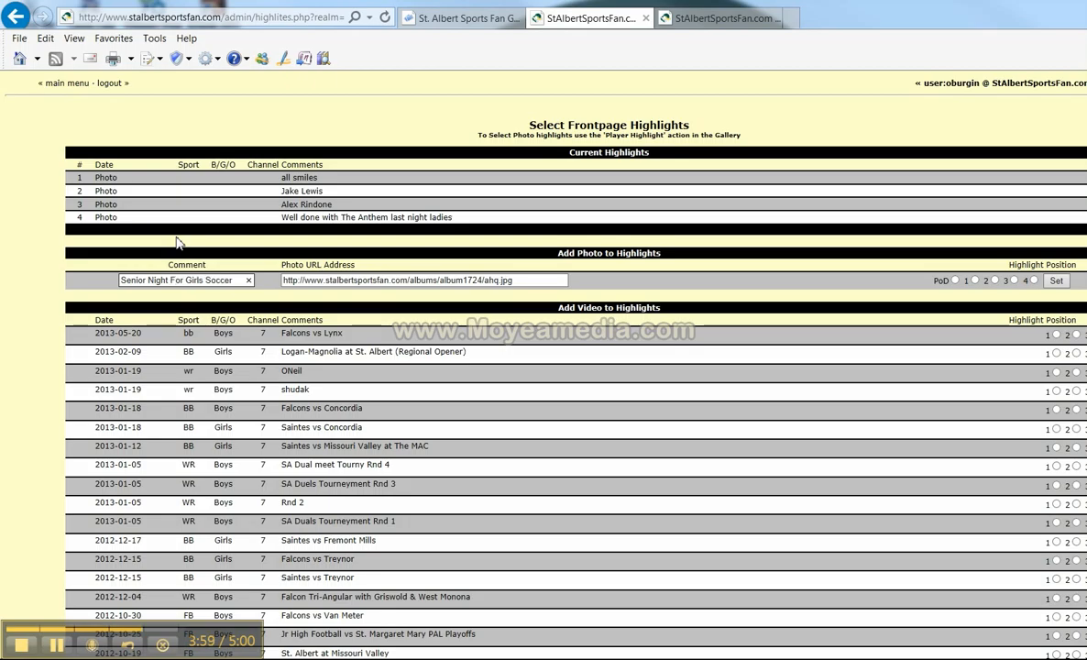
{"action": "mouse_move", "coordinate": [348, 264]}
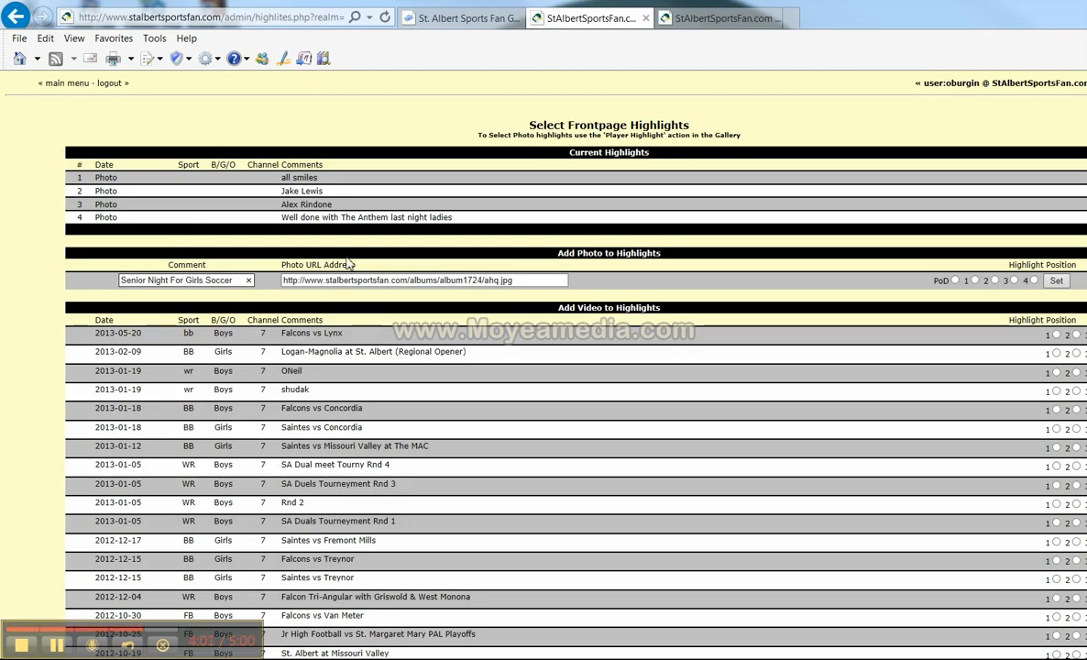
{"action": "mouse_move", "coordinate": [995, 218]}
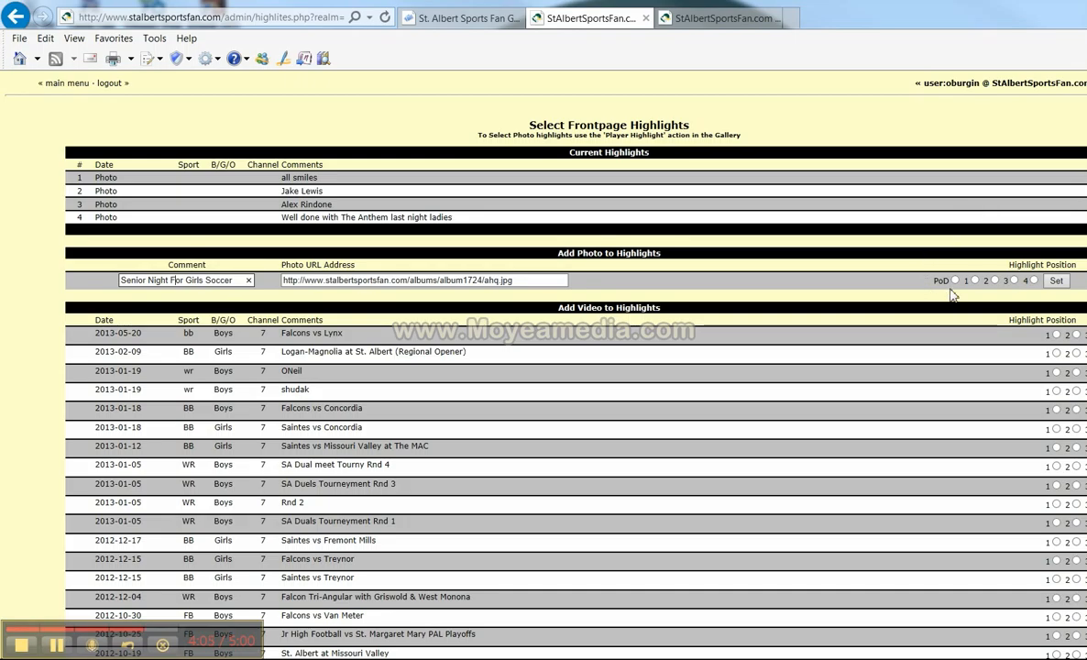
{"action": "mouse_move", "coordinate": [977, 284]}
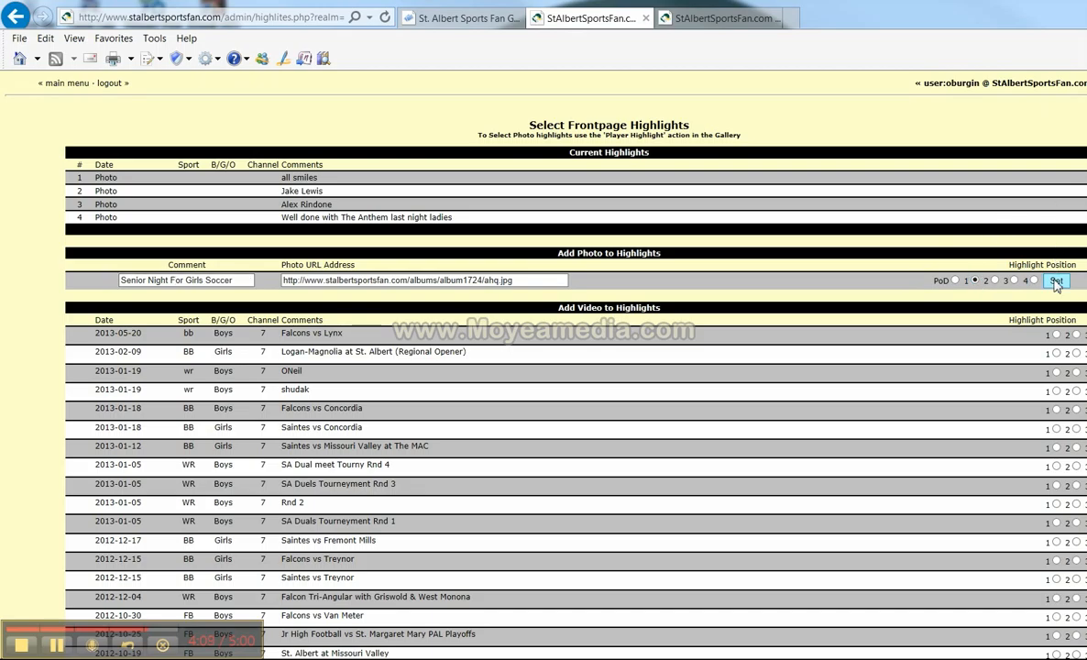
{"action": "left_click", "coordinate": [1069, 279]}
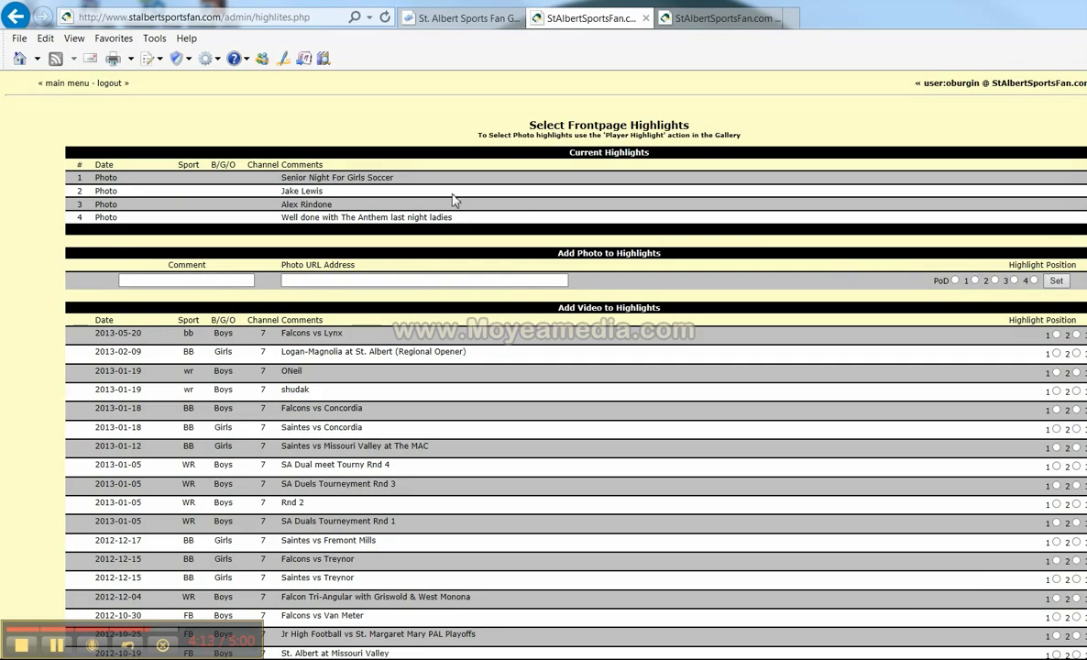
{"action": "mouse_move", "coordinate": [359, 176]}
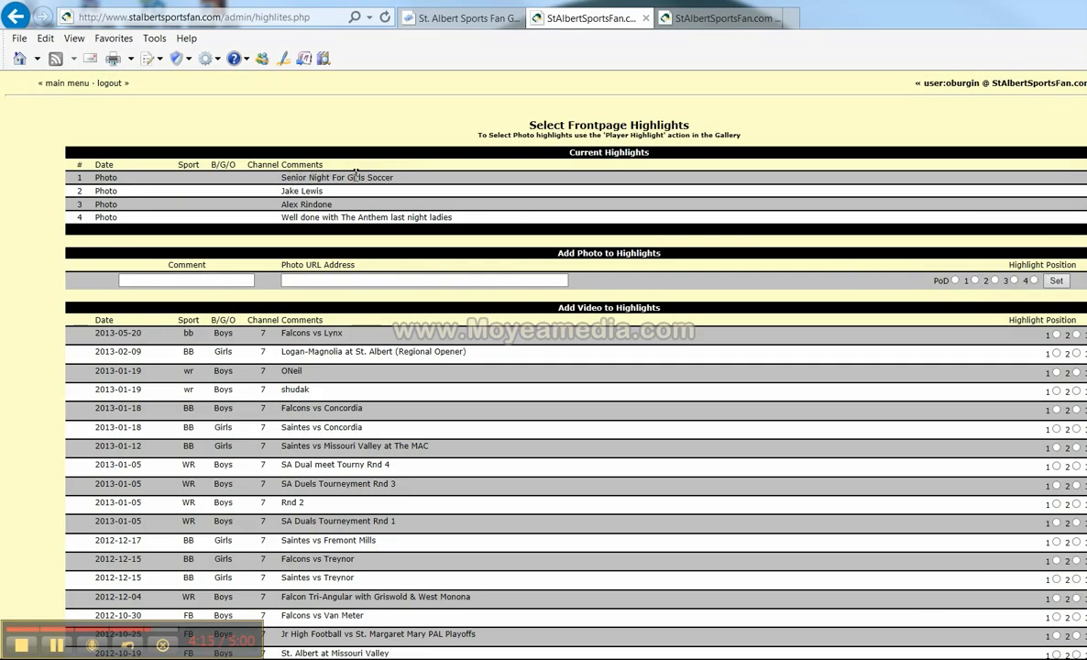
{"action": "mouse_move", "coordinate": [421, 80]}
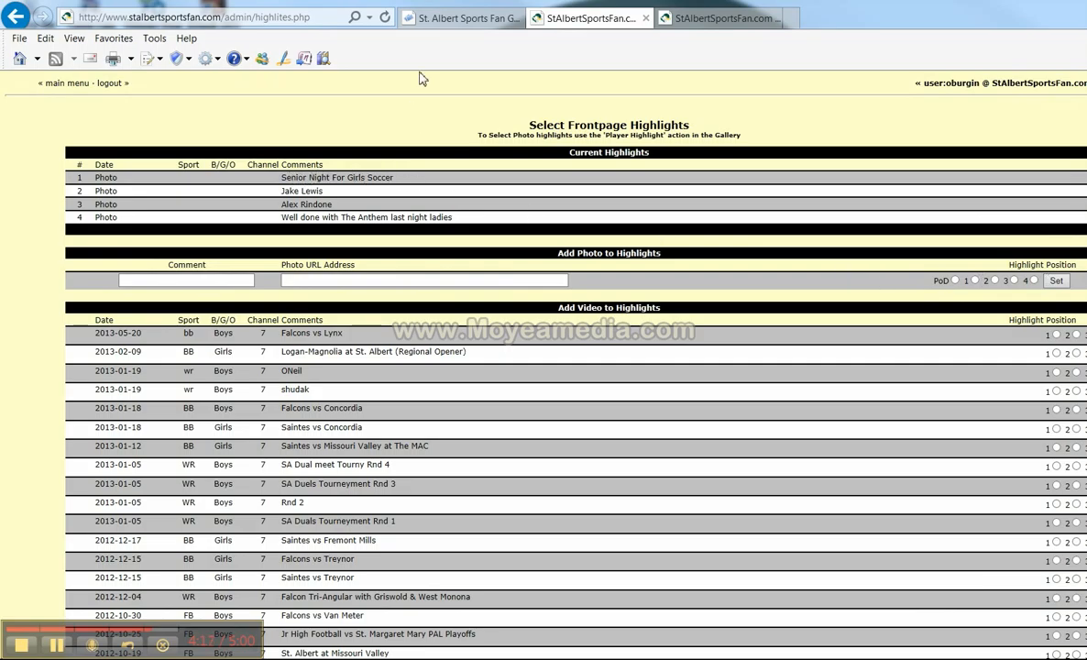
Step: Check the public homepage Highlights box now lists Senior Night For Girls Soccer first
{"action": "left_click", "coordinate": [739, 15]}
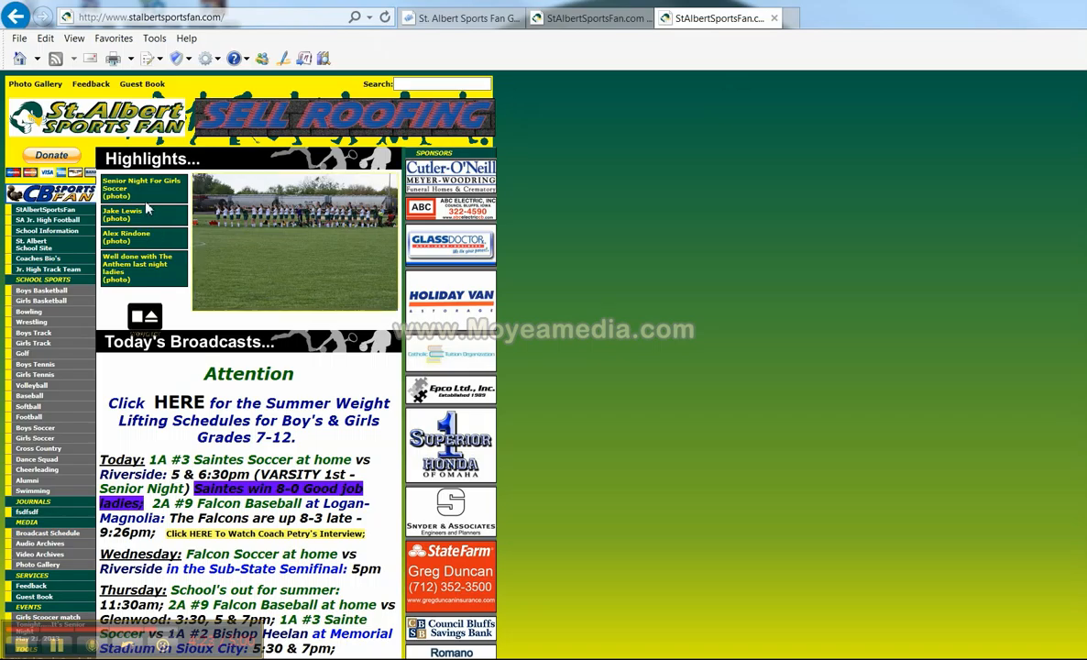
{"action": "mouse_move", "coordinate": [174, 187]}
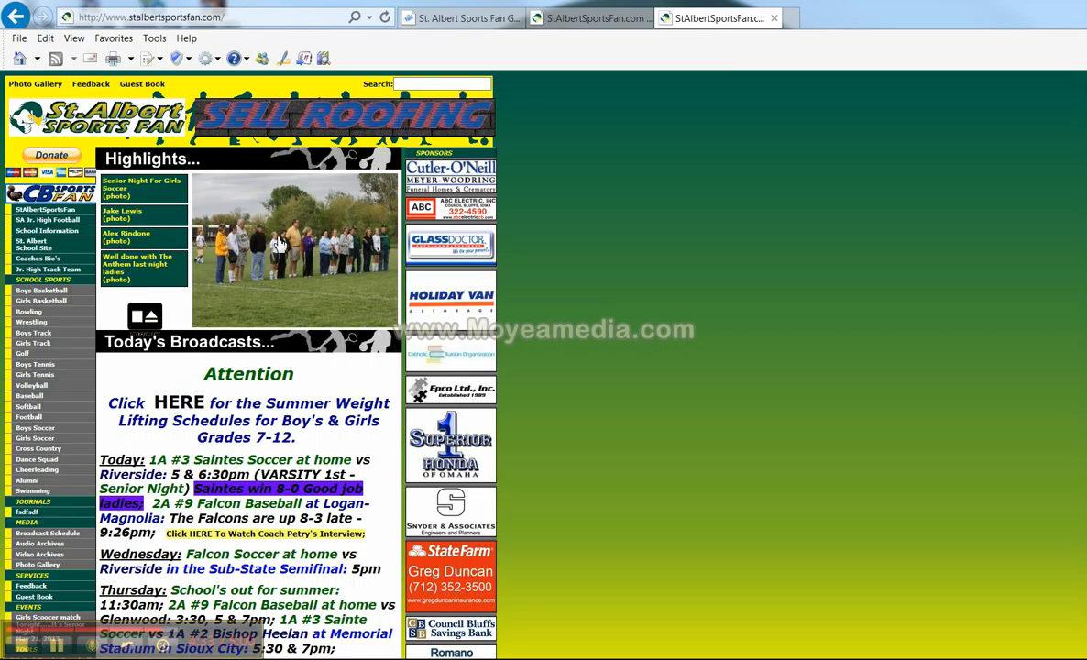
{"action": "mouse_move", "coordinate": [143, 181]}
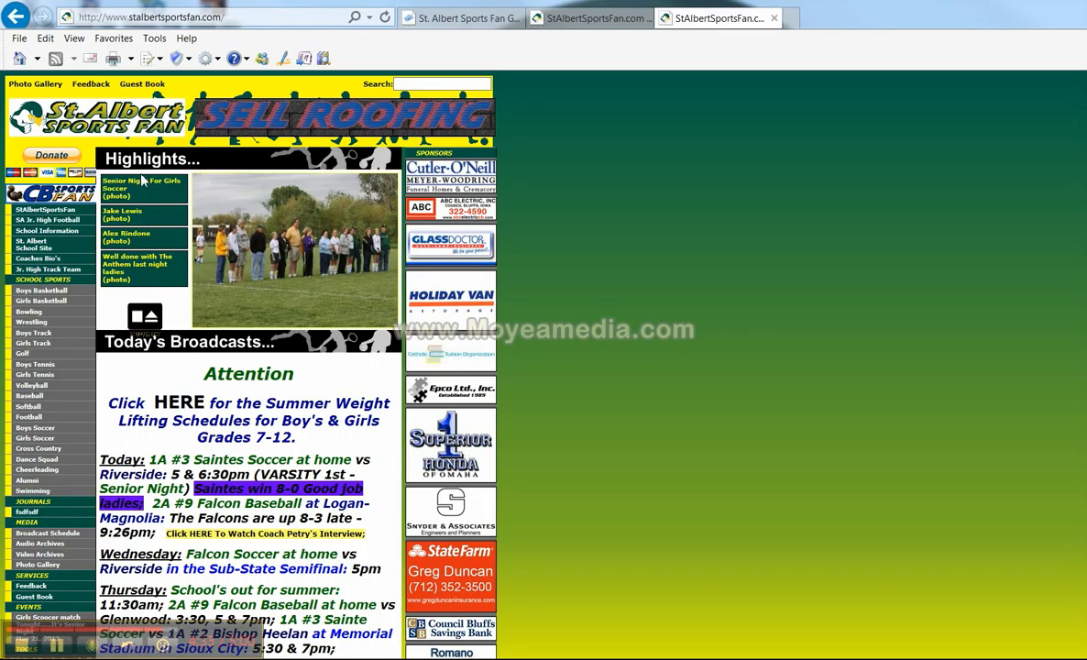
{"action": "mouse_move", "coordinate": [125, 281]}
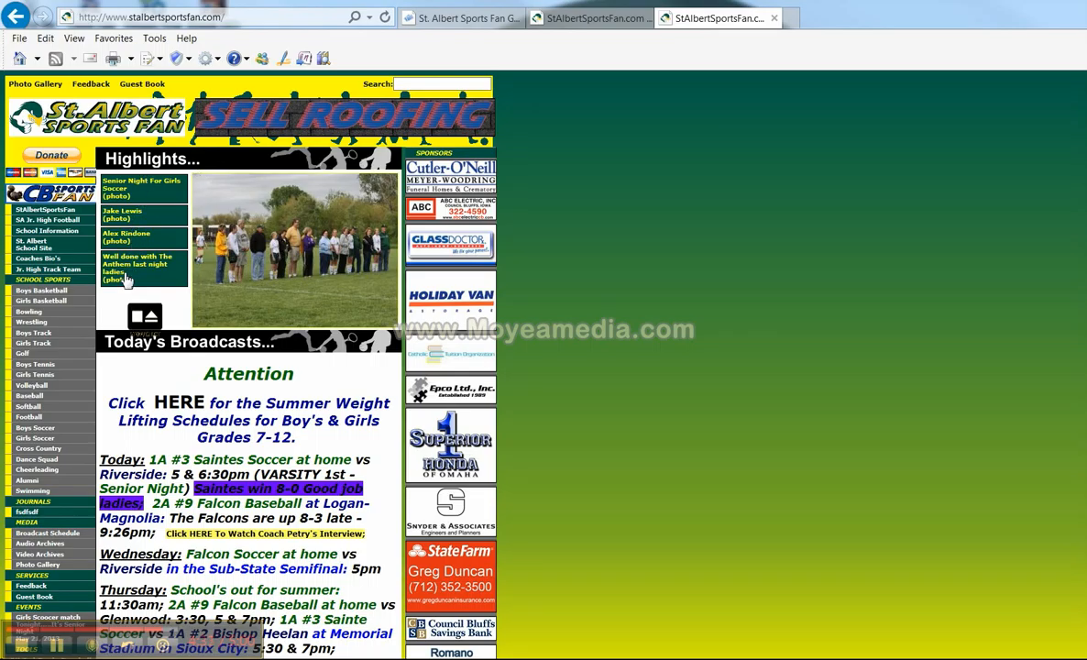
{"action": "mouse_move", "coordinate": [119, 297]}
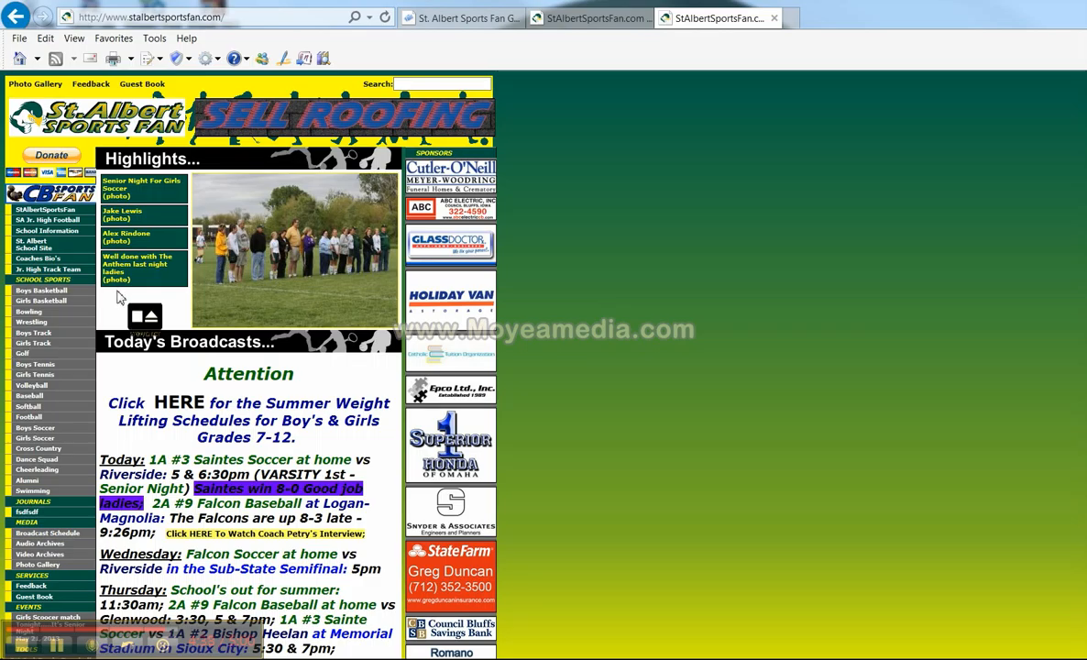
{"action": "mouse_move", "coordinate": [264, 184]}
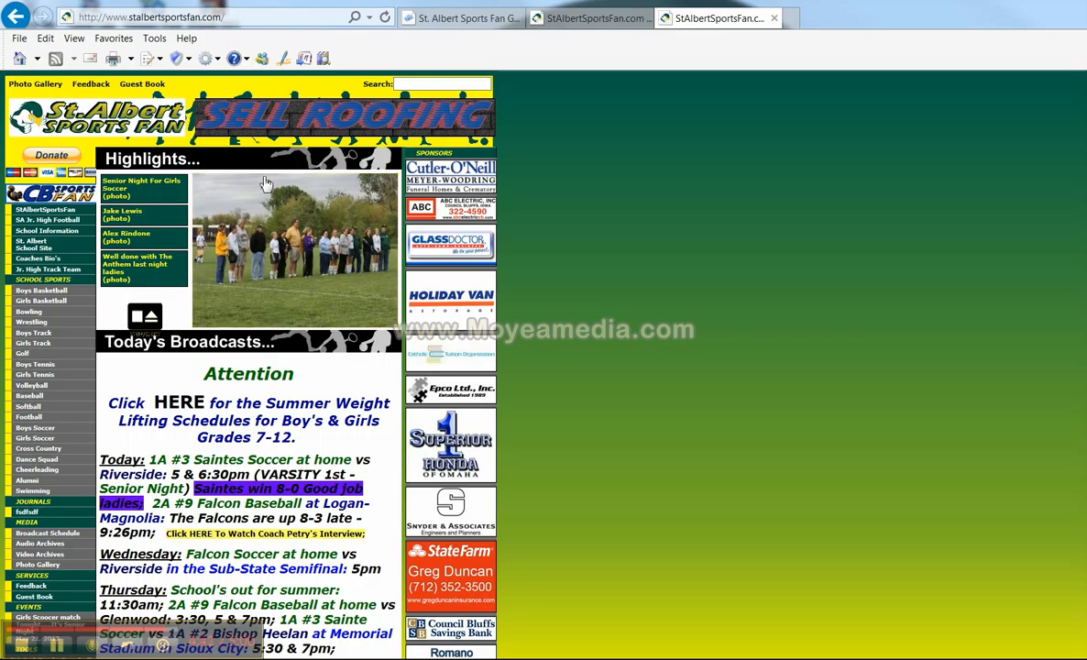
{"action": "mouse_move", "coordinate": [275, 240]}
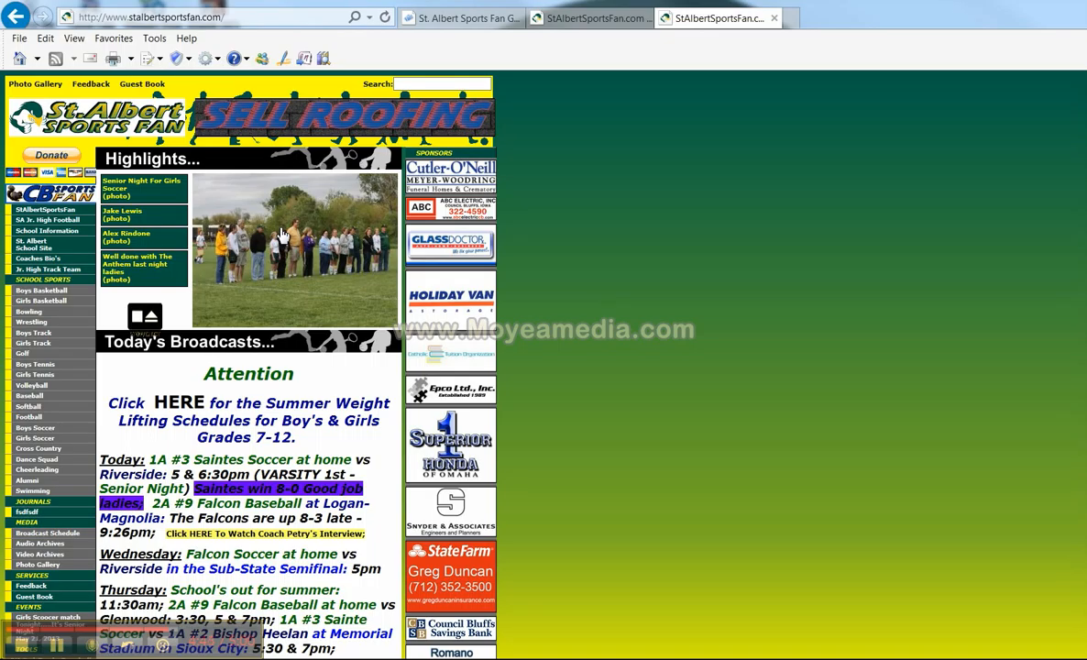
{"action": "mouse_move", "coordinate": [154, 220]}
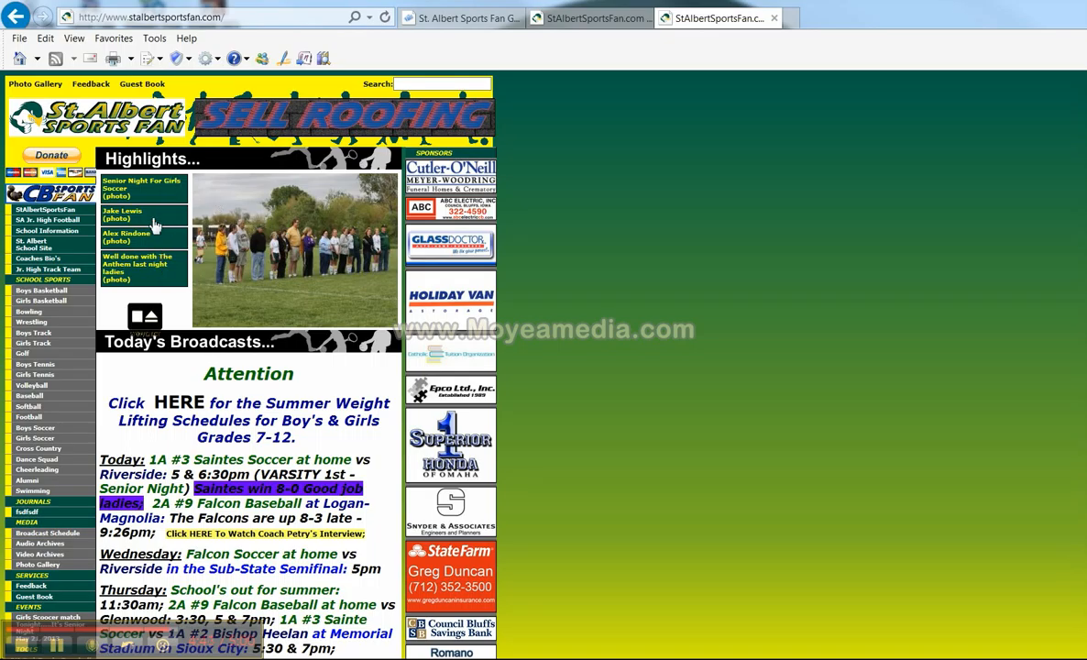